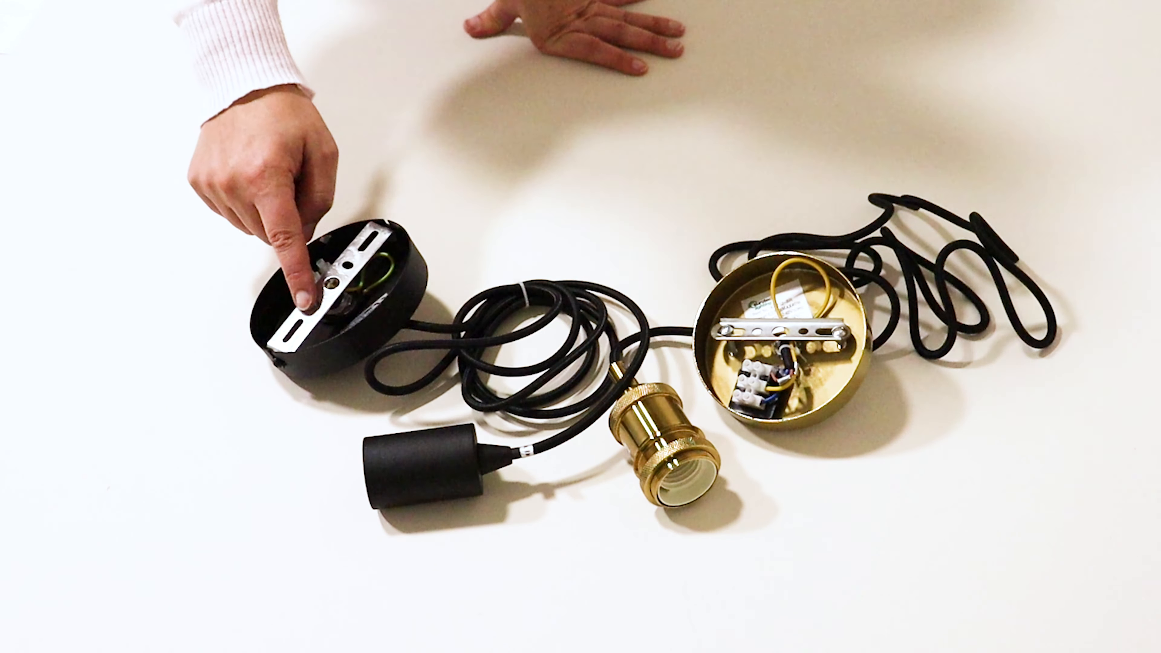
pyautogui.moveTo(296, 267)
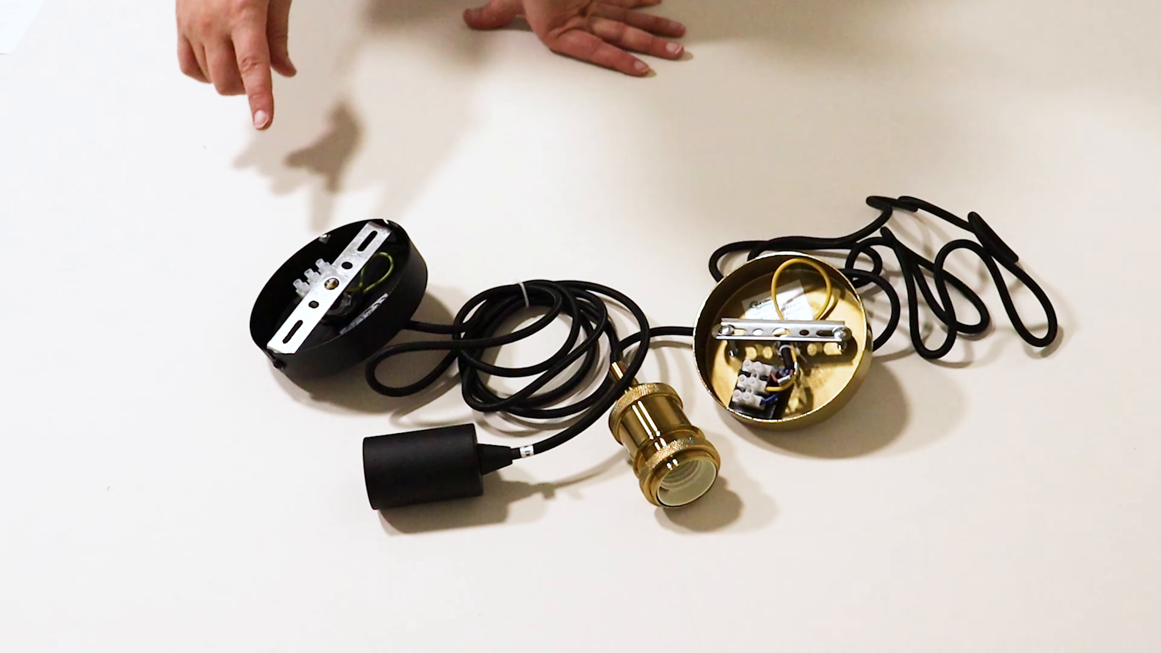
pyautogui.moveTo(340, 296); pyautogui.dragTo(311, 318)
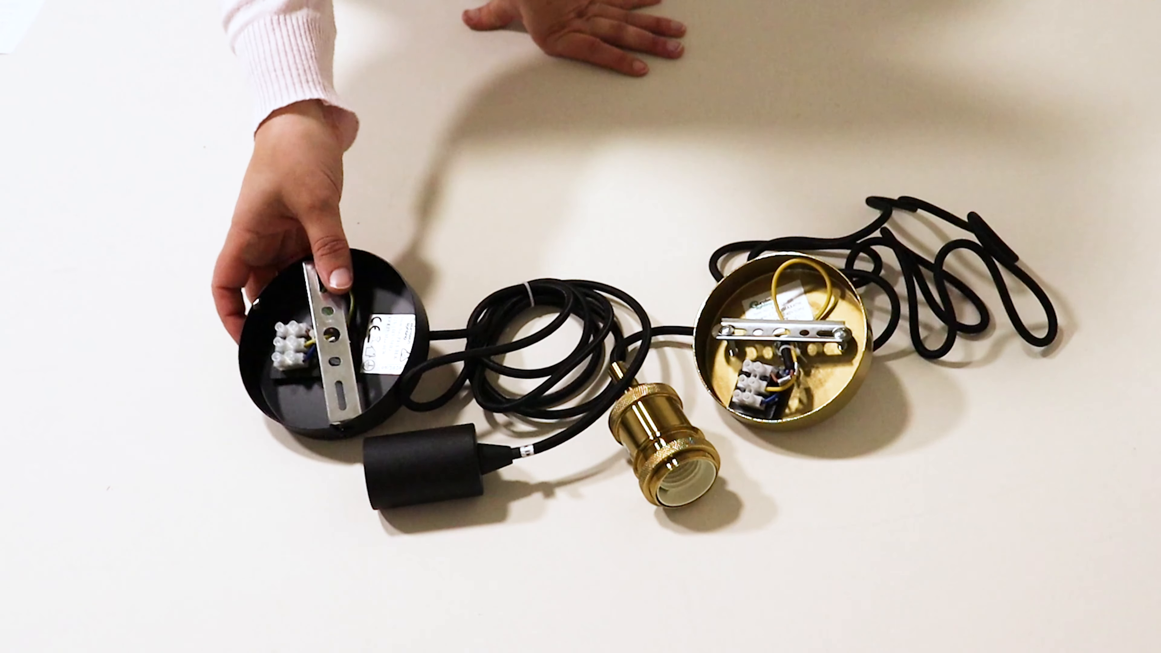